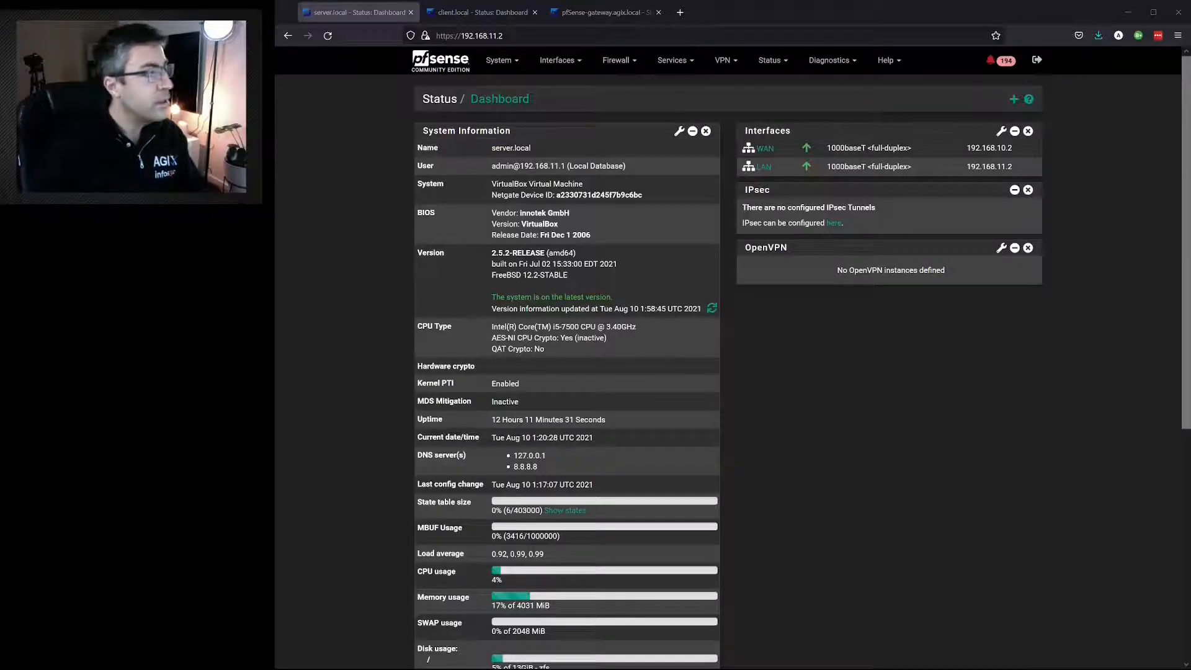
Expand the System menu from the server.local dashboard
{"action": "left_click", "coordinate": [499, 60]}
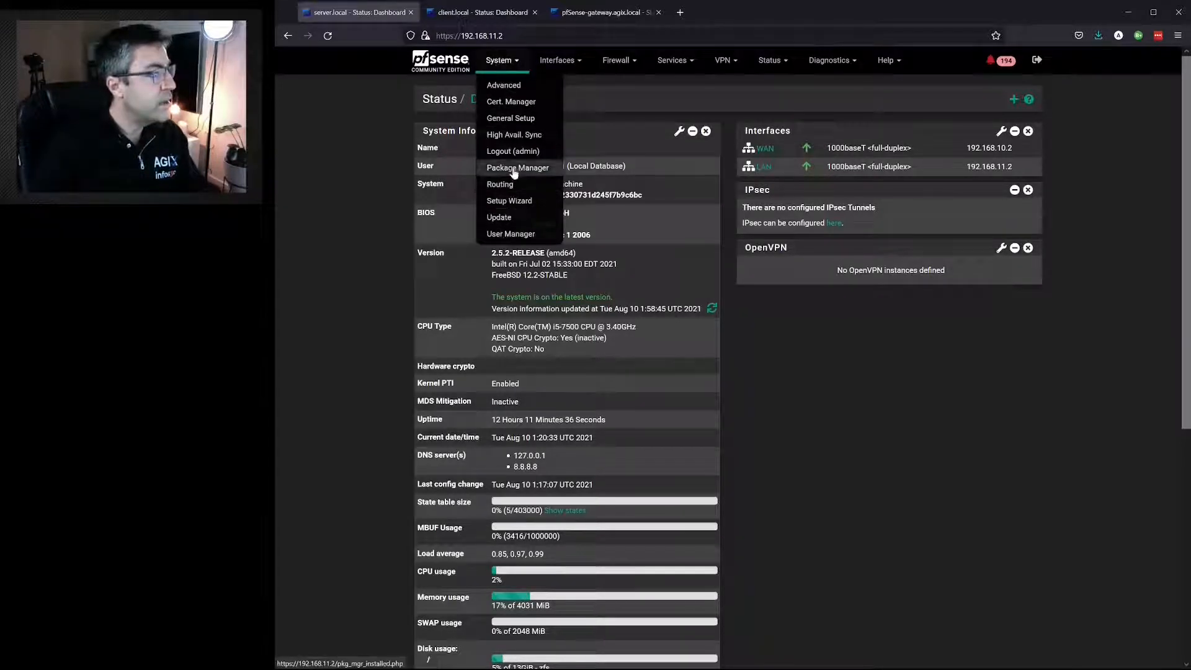
Review General Setup's 8.8.8.8 DNS server, then reach the enabled DNS Resolver settings
{"action": "left_click", "coordinate": [510, 118]}
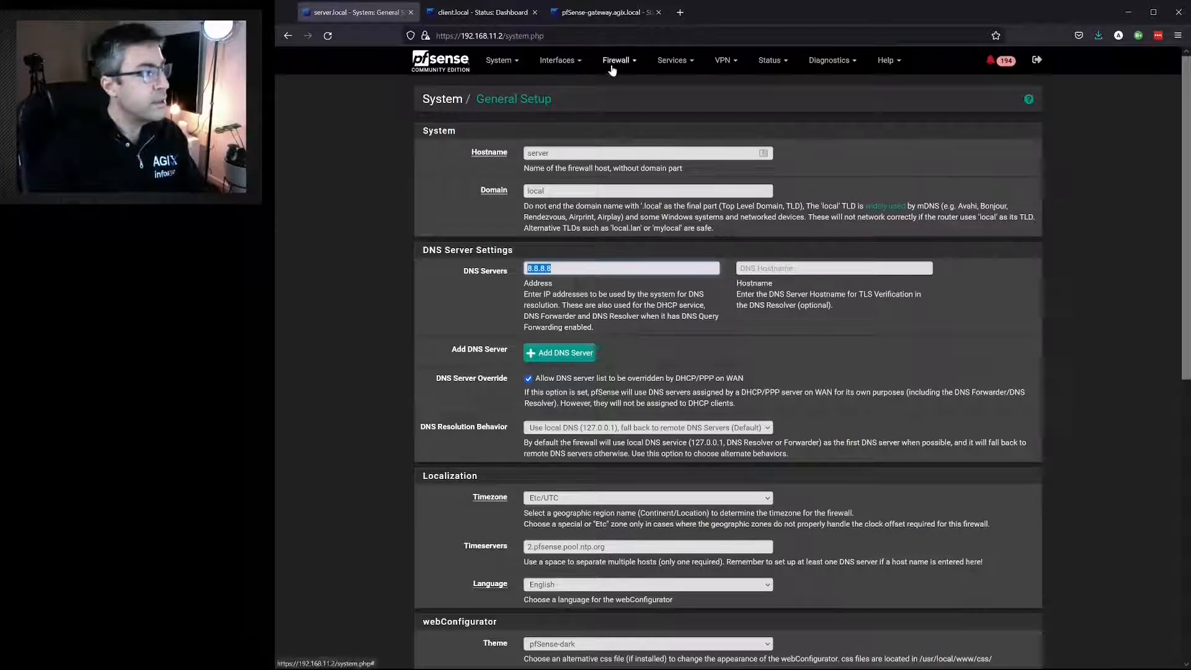
{"action": "left_click", "coordinate": [671, 59]}
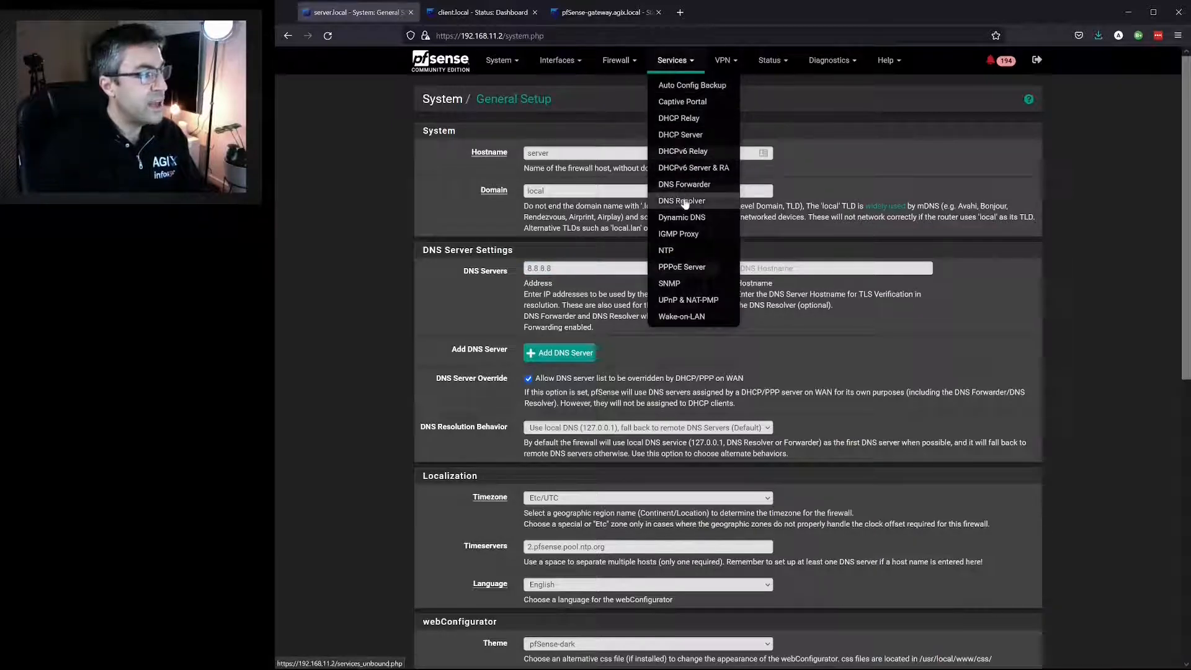
{"action": "left_click", "coordinate": [681, 201]}
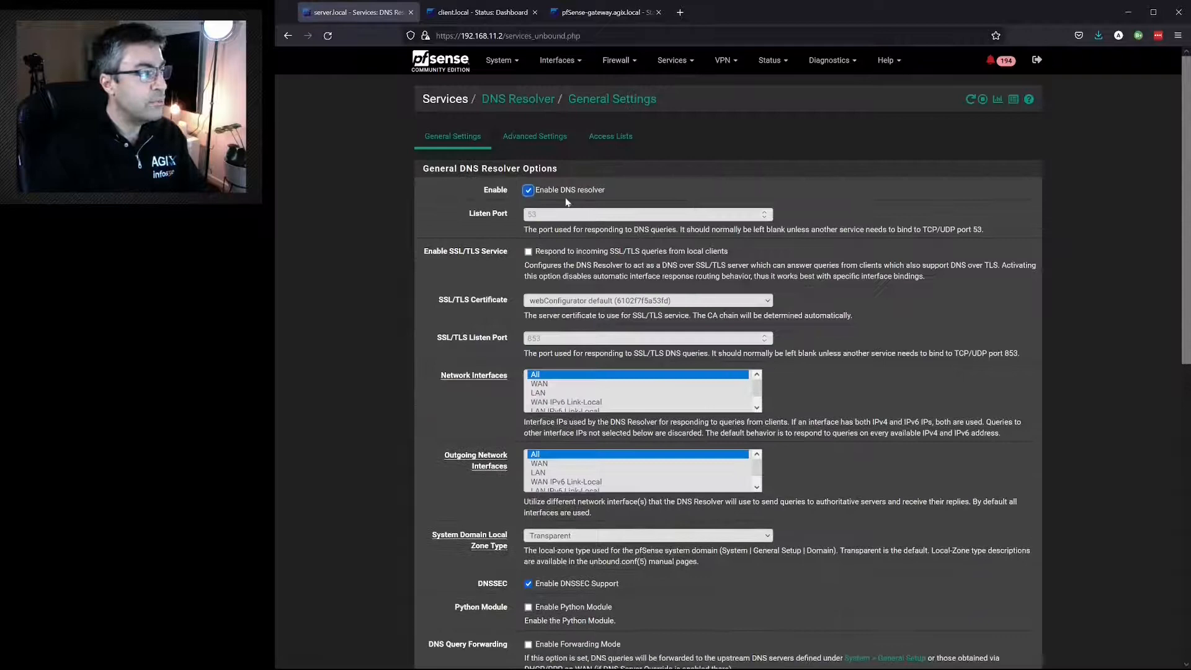